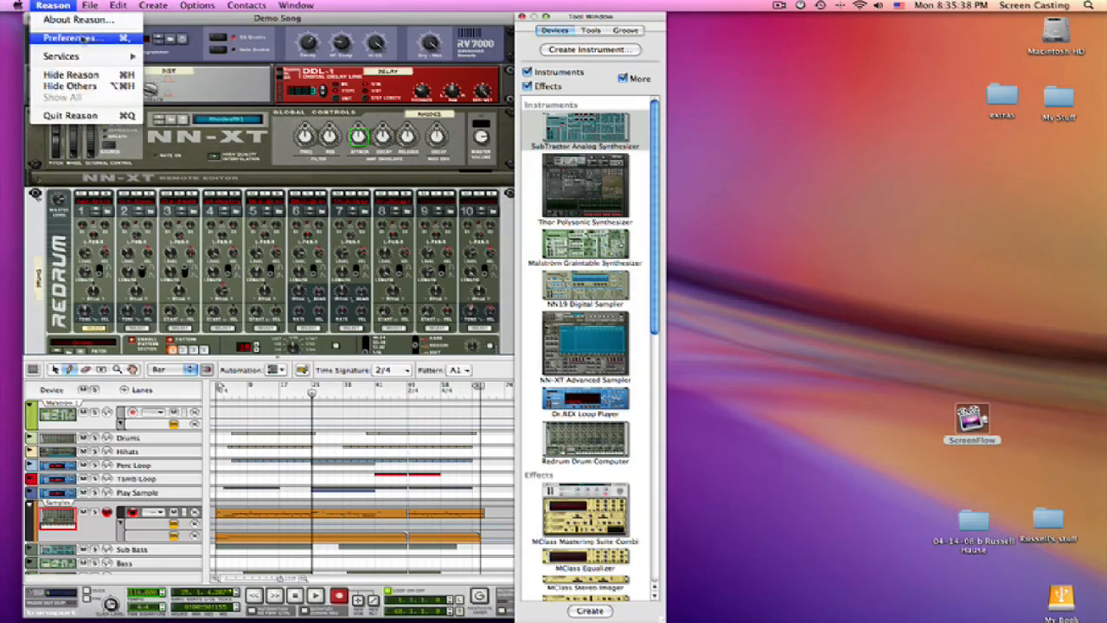
Step: Bring up Reason's Preferences window on the General page
{"action": "left_click", "coordinate": [73, 38]}
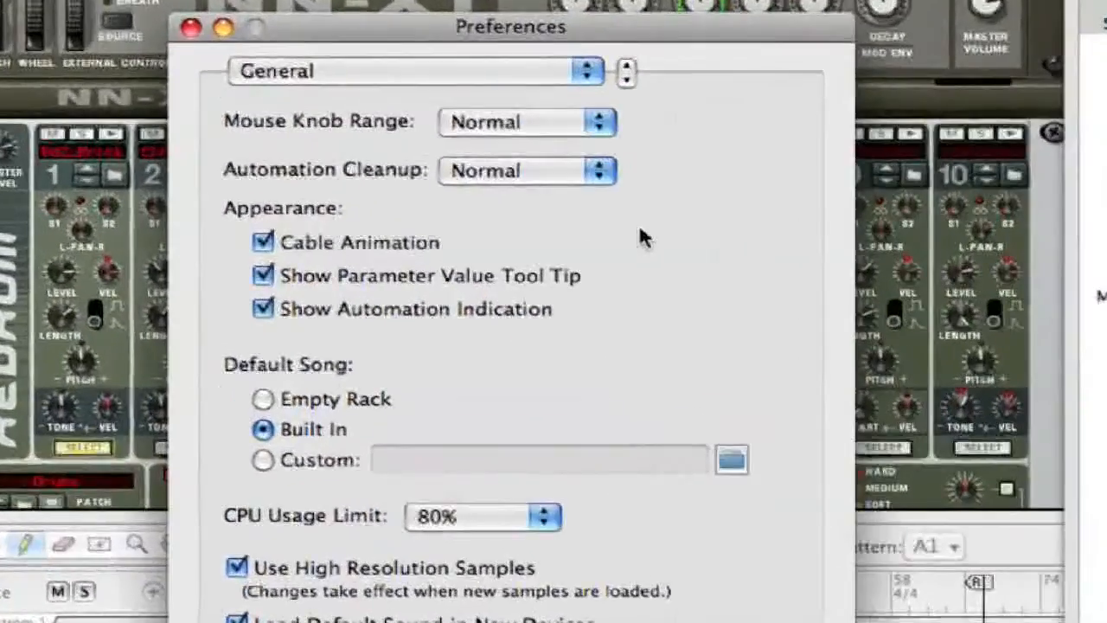
{"action": "left_click", "coordinate": [190, 27]}
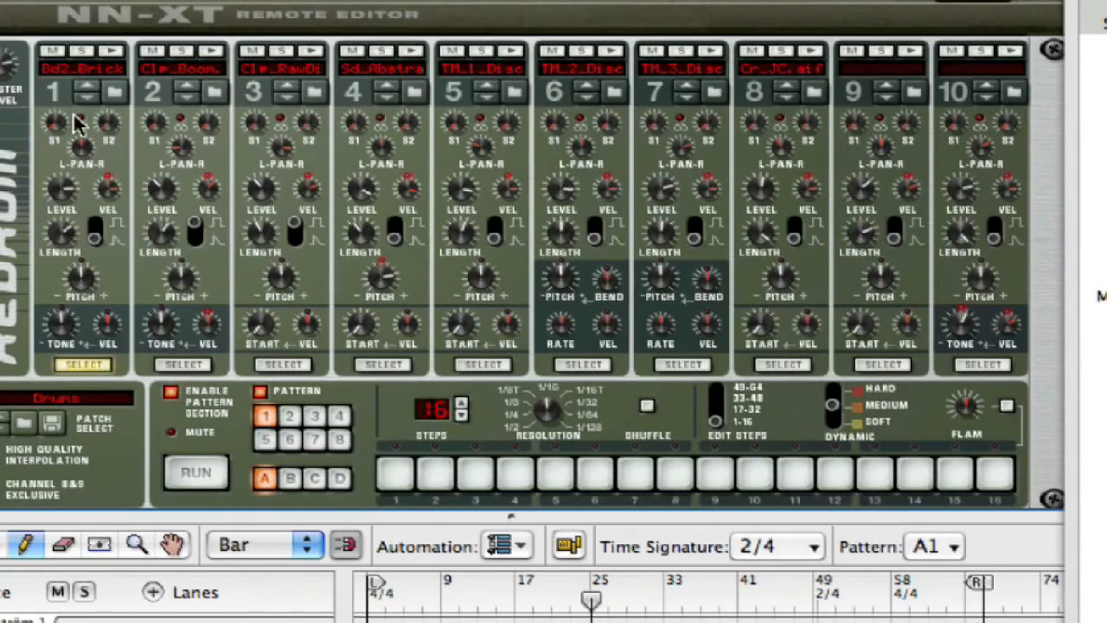
{"action": "mouse_move", "coordinate": [78, 176]}
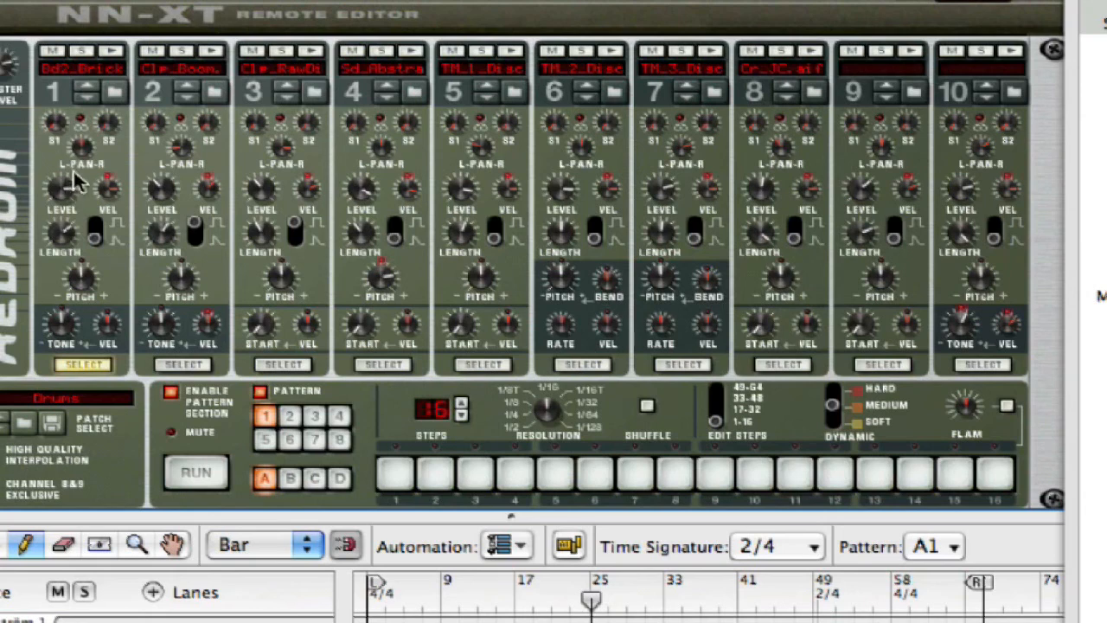
{"action": "mouse_move", "coordinate": [66, 190]}
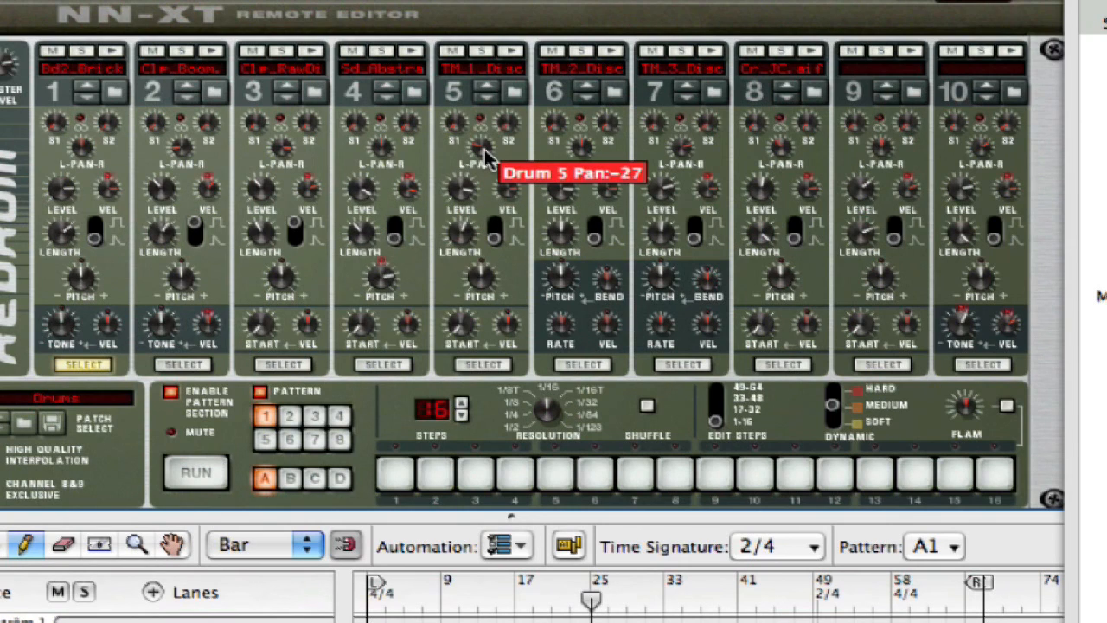
{"action": "mouse_move", "coordinate": [44, 246]}
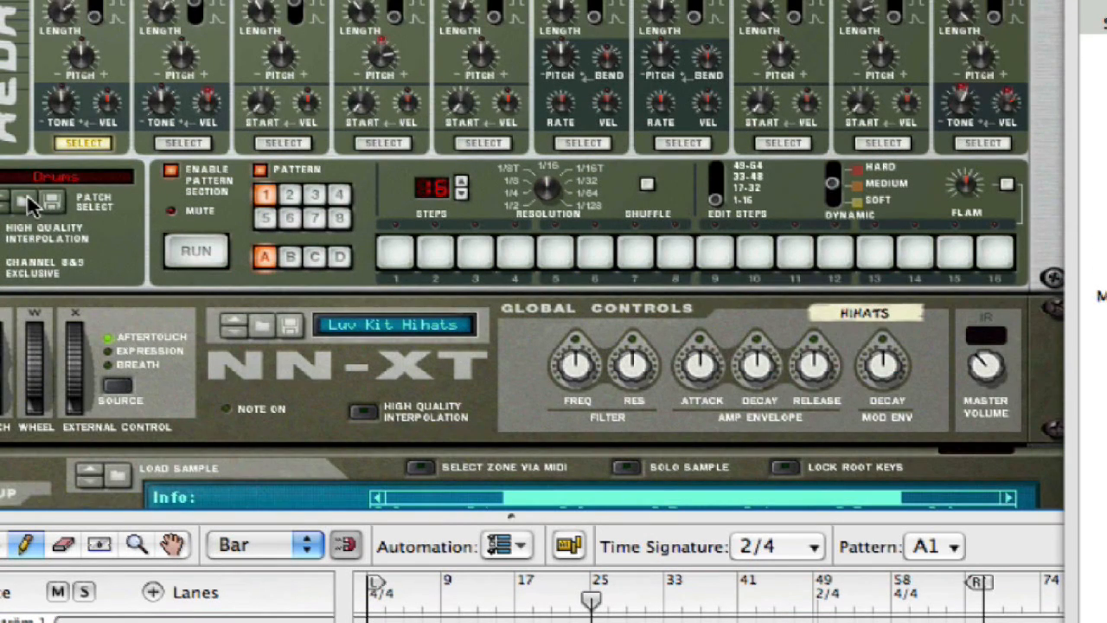
{"action": "mouse_move", "coordinate": [24, 201]}
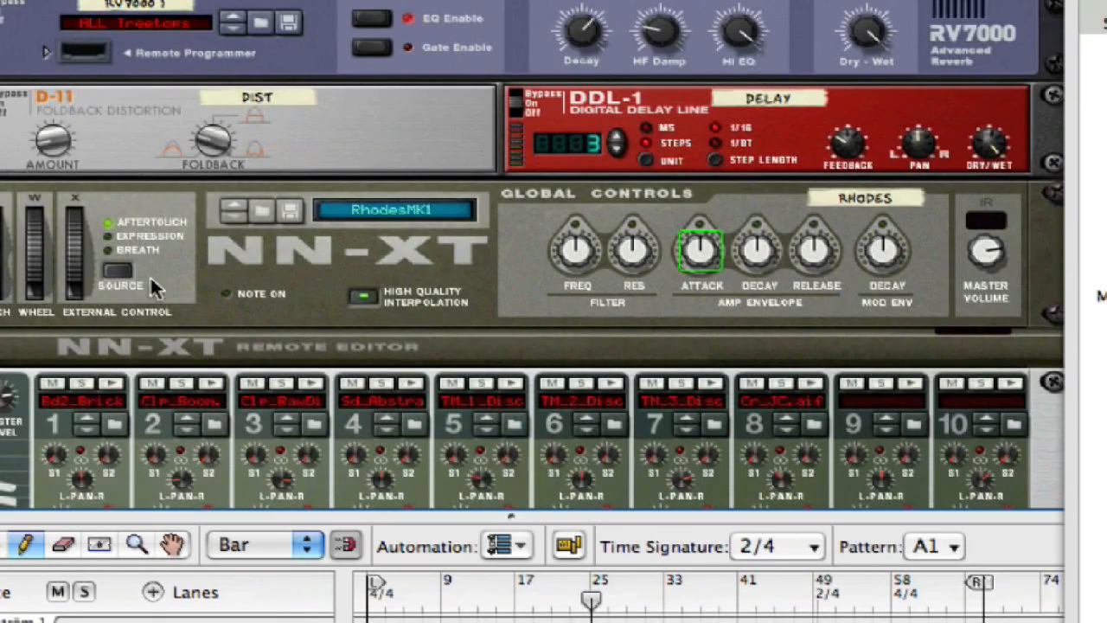
{"action": "scroll", "scroll_direction": "down", "scroll_amount": 3}
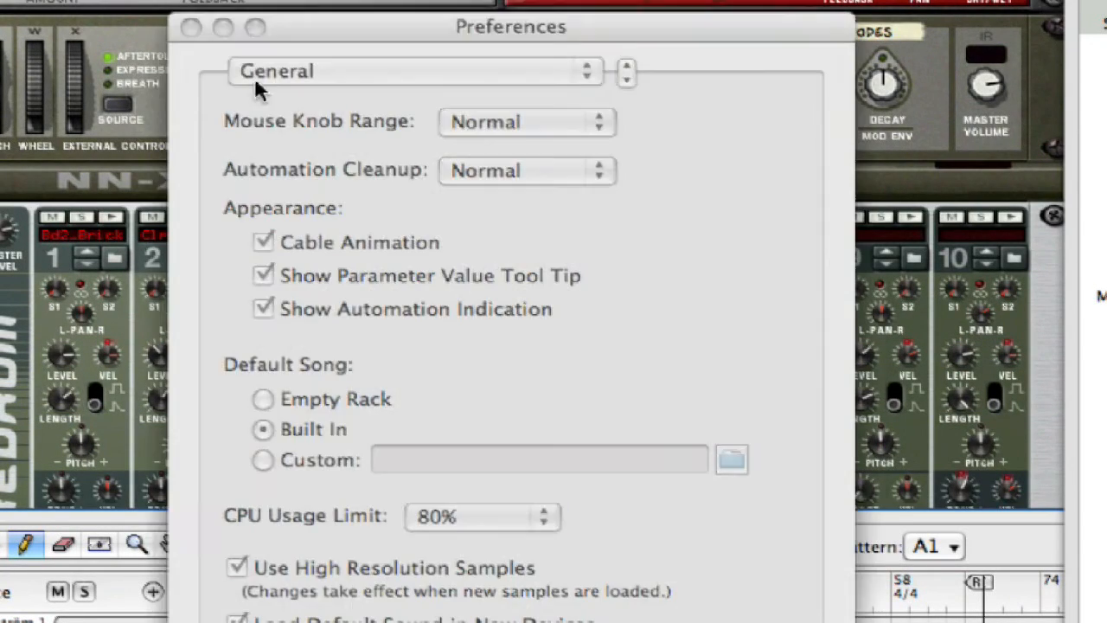
Step: Uncheck Show Parameter Value Tool Tip and close Preferences to return to the rack
{"action": "left_click", "coordinate": [262, 275]}
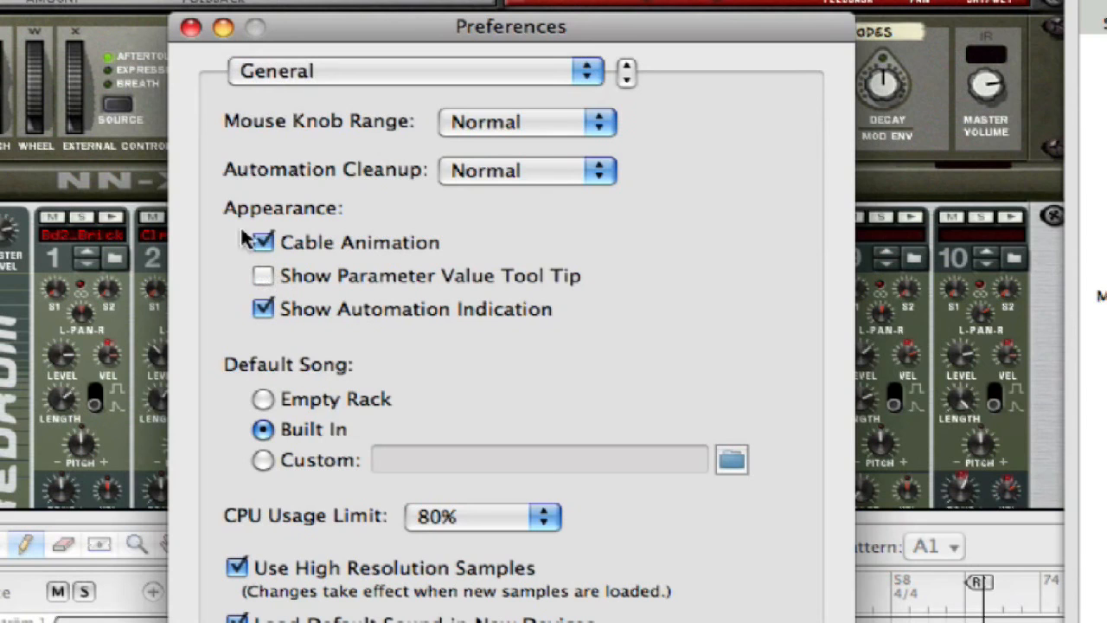
{"action": "left_click", "coordinate": [190, 28]}
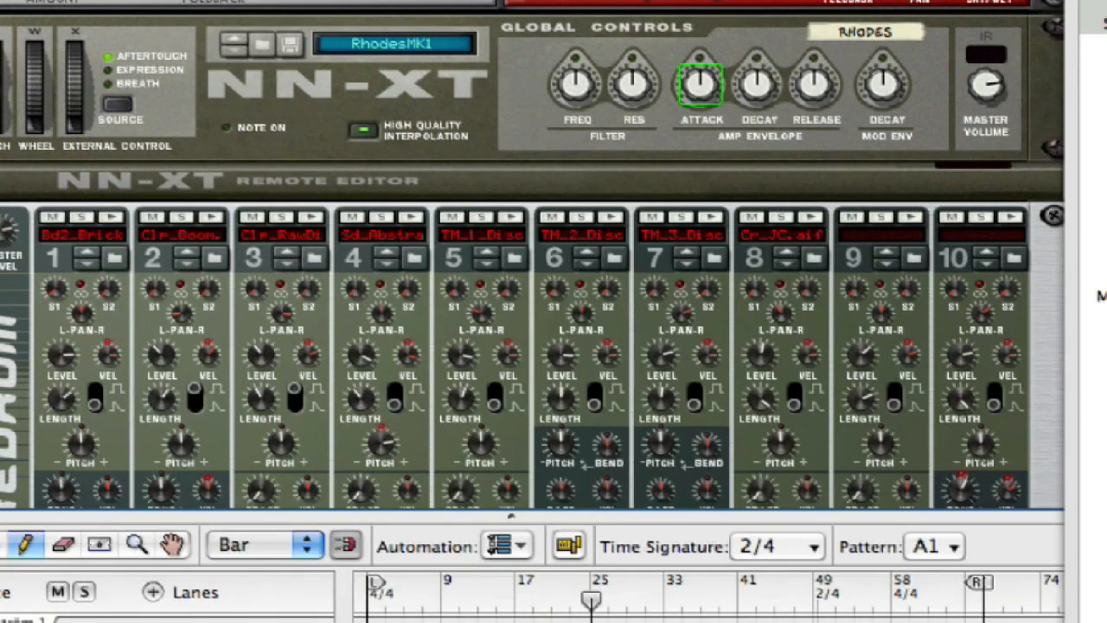
{"action": "mouse_move", "coordinate": [159, 358]}
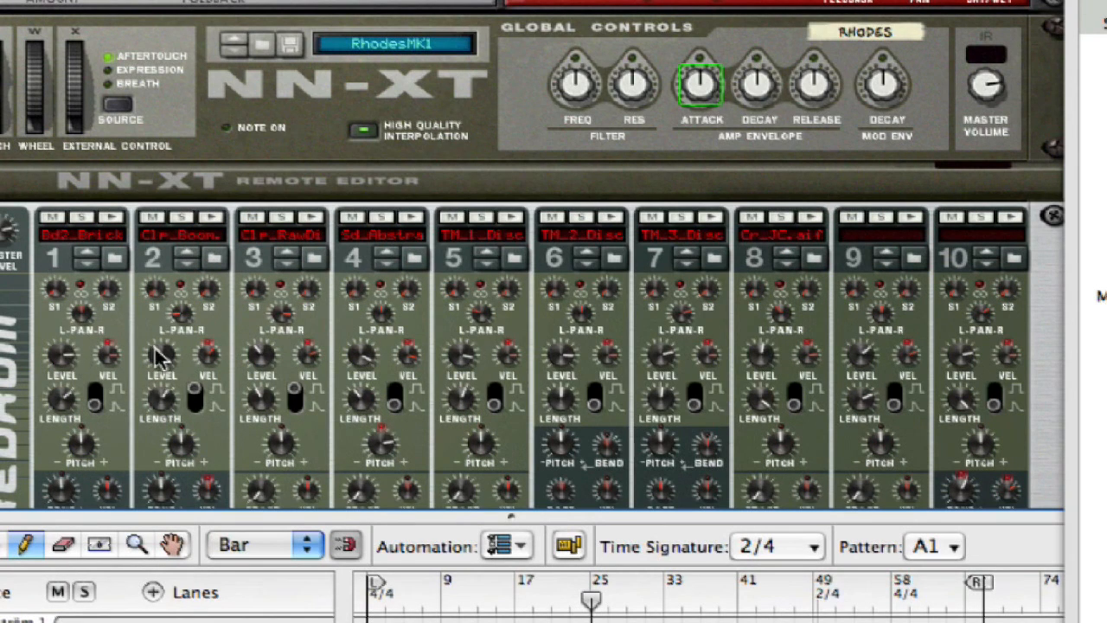